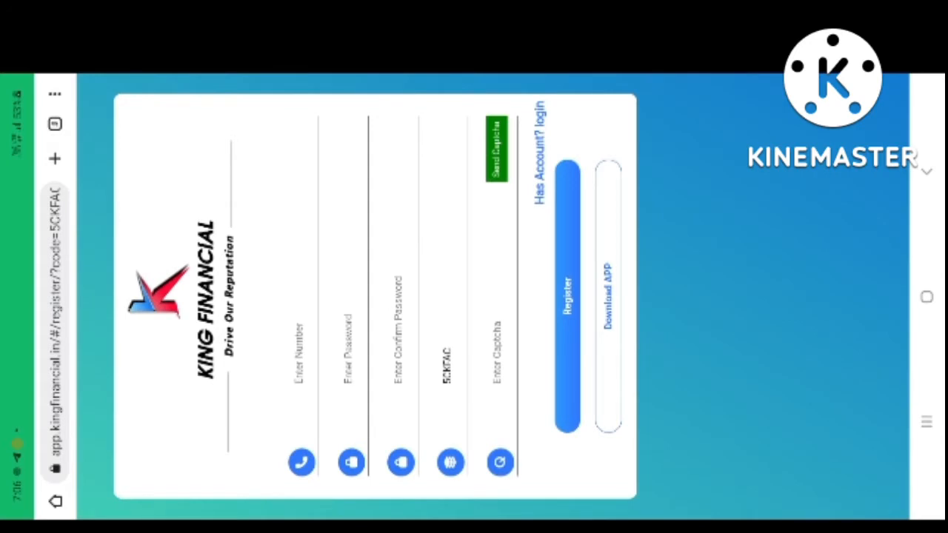
# Mark up the registration form, then follow the 'Has Account? login' link to the login page.
pyautogui.moveTo(293, 107); pyautogui.dragTo(322, 314)
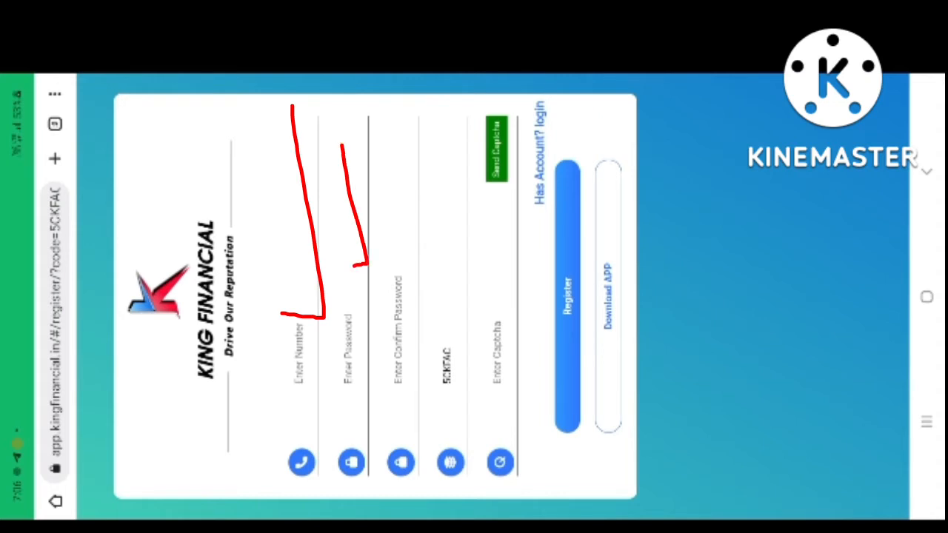
pyautogui.moveTo(398, 222); pyautogui.dragTo(406, 374)
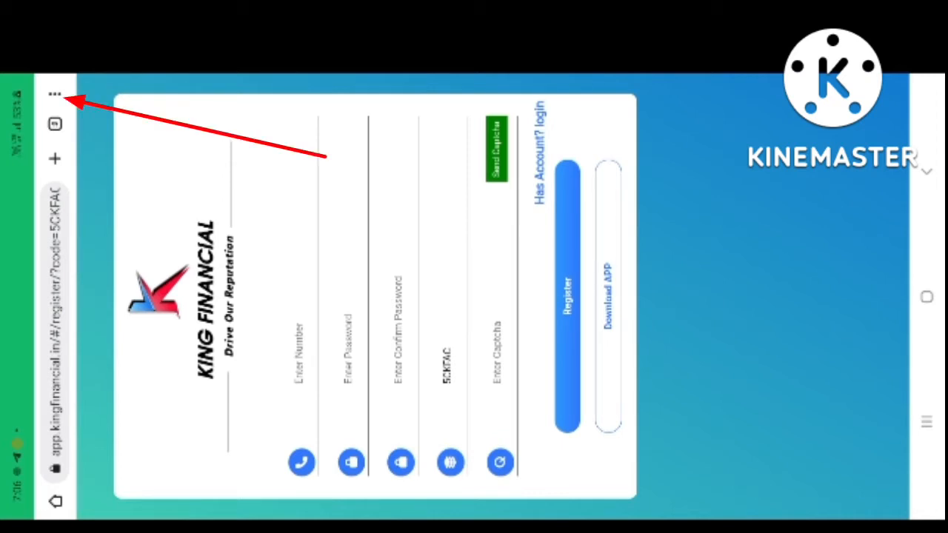
pyautogui.click(539, 148)
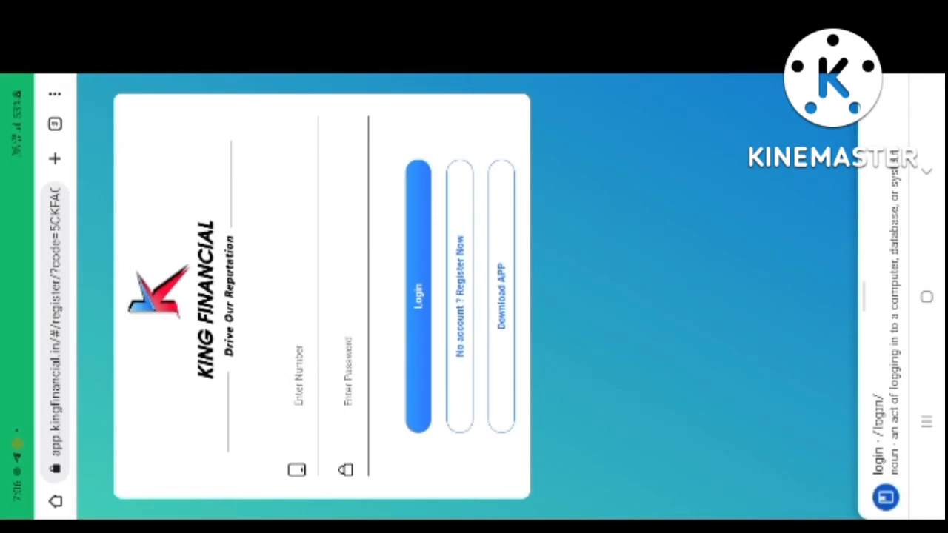